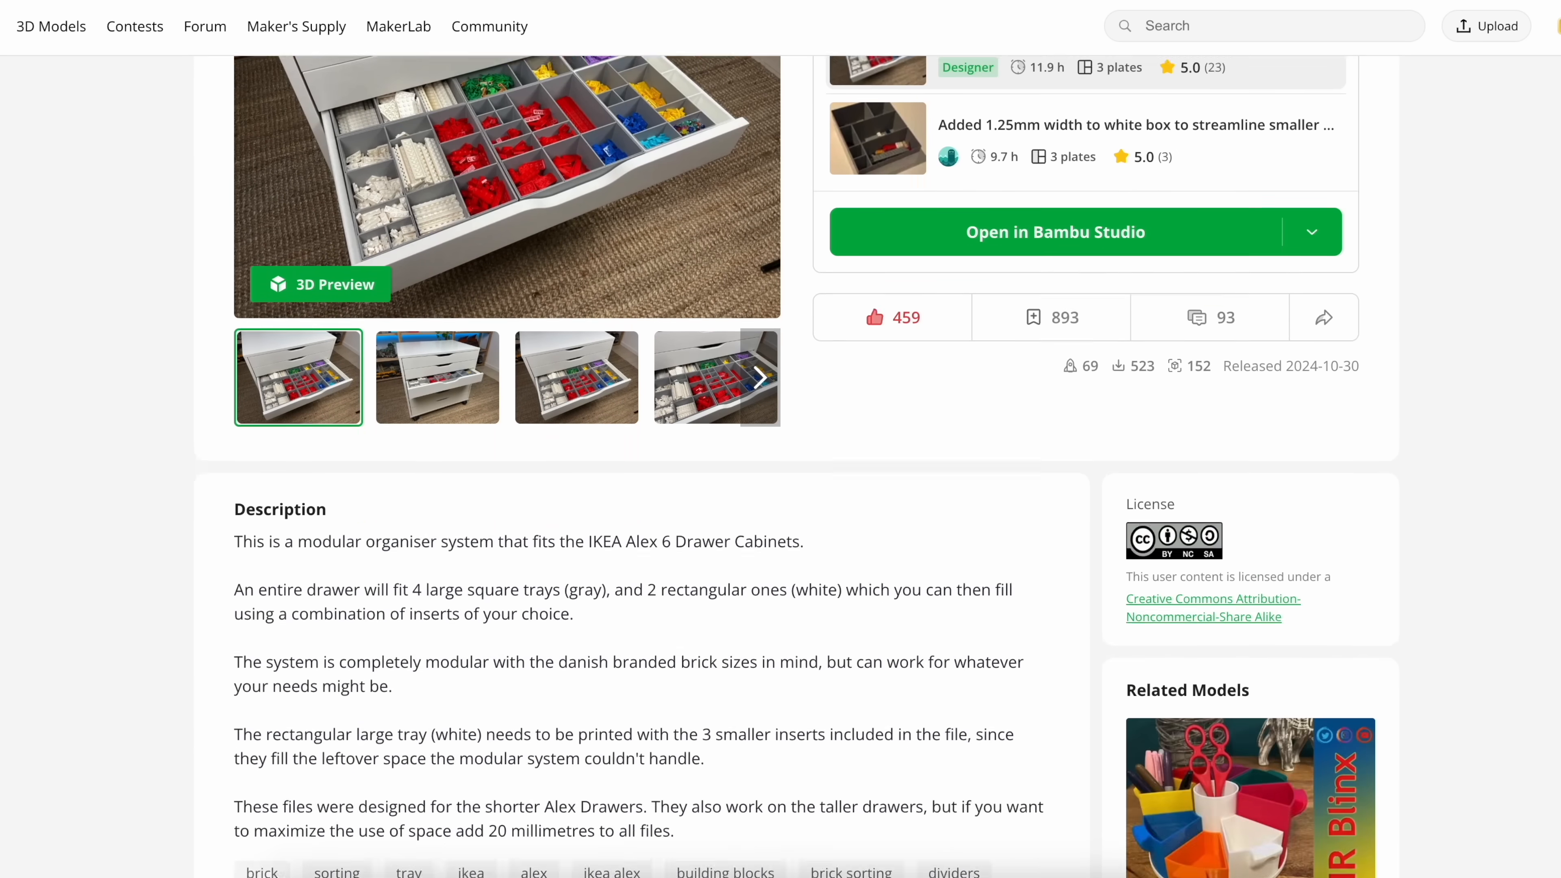
scroll(down, 3)
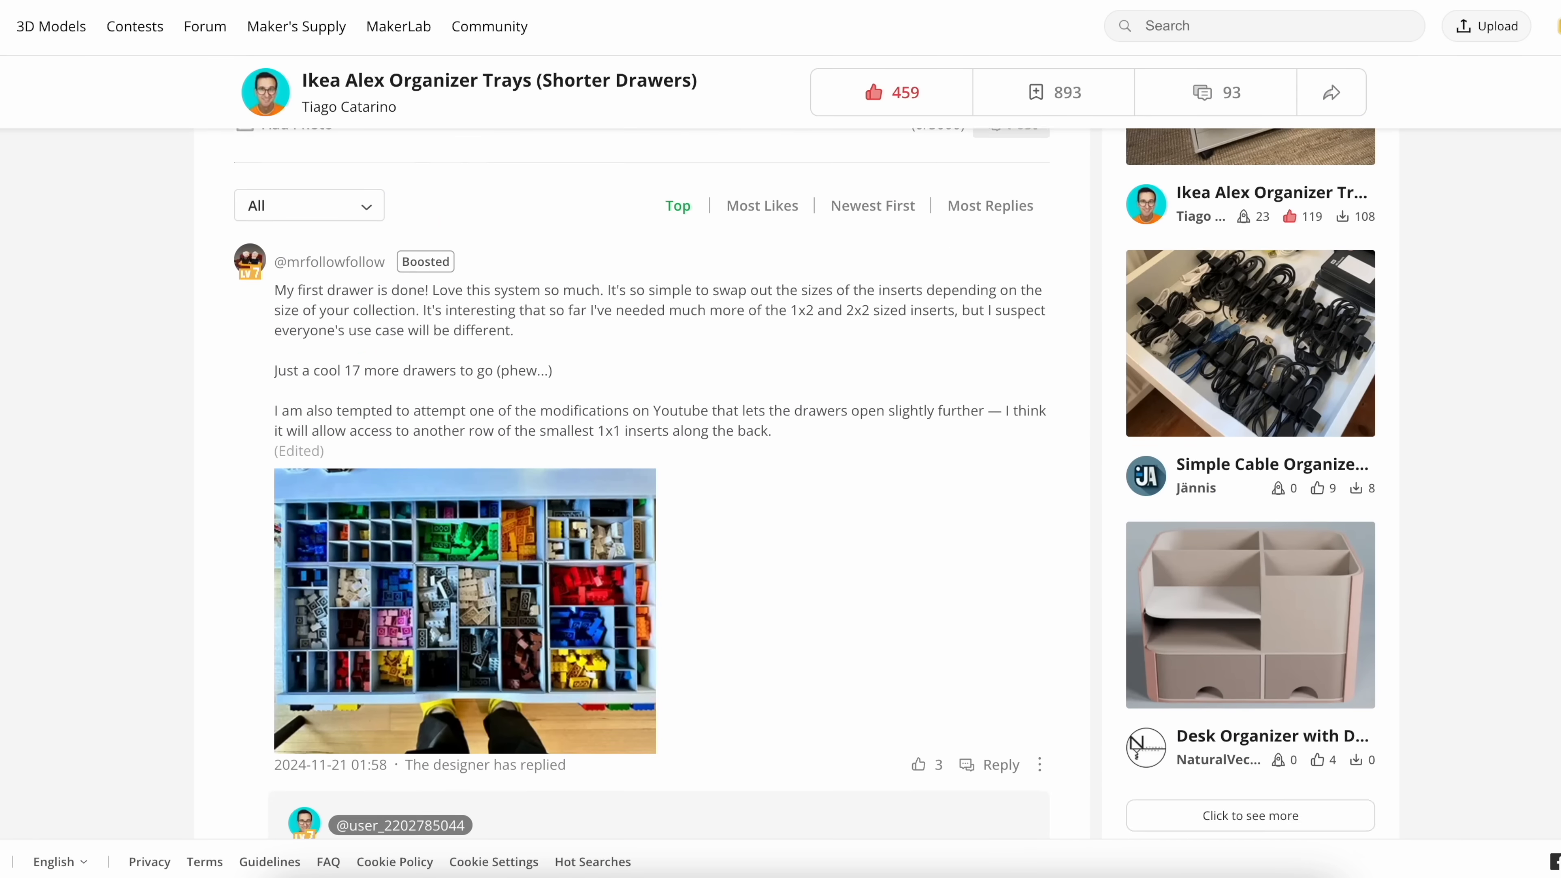